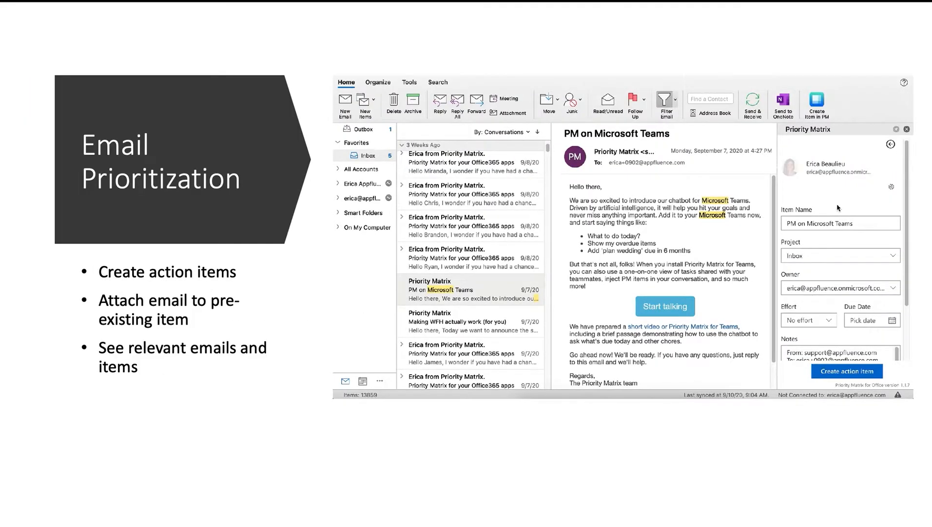
Create an action item from the email in IT Dashboard, due September 30, 2020
left_click(890, 256)
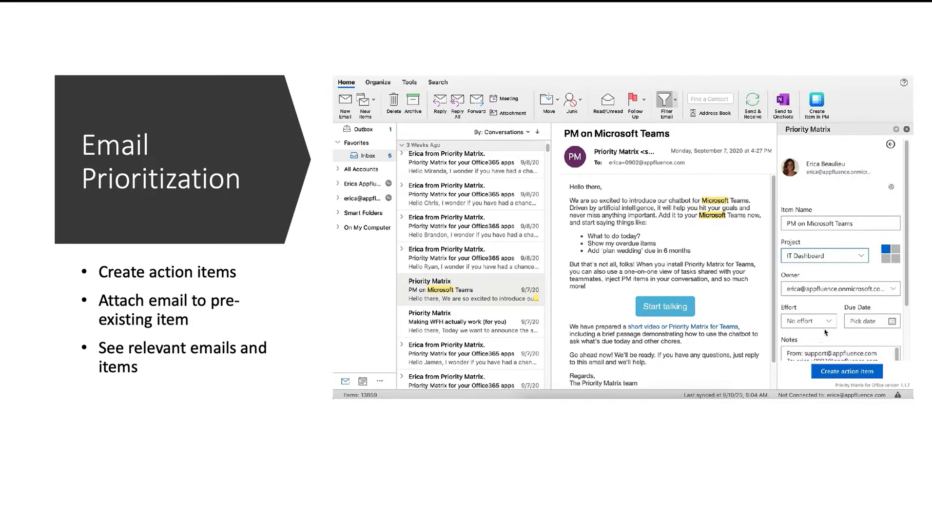
left_click(891, 321)
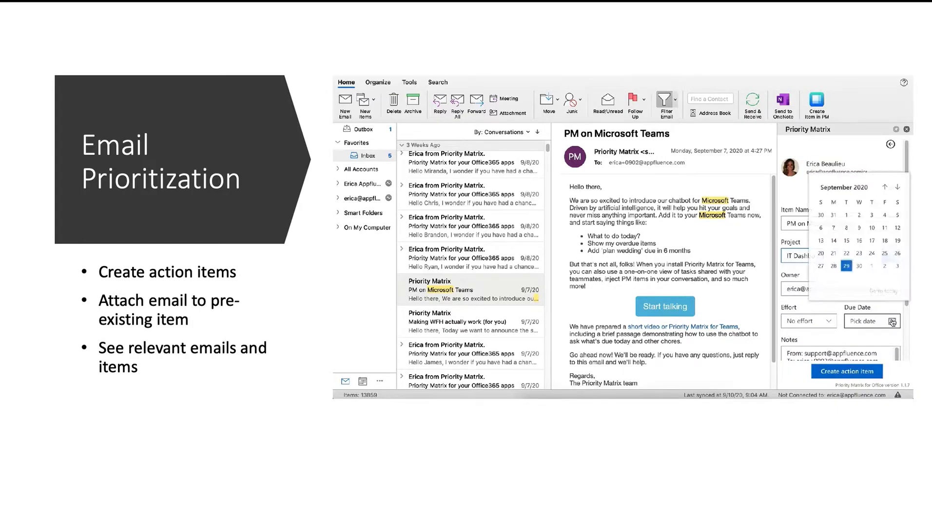
left_click(858, 266)
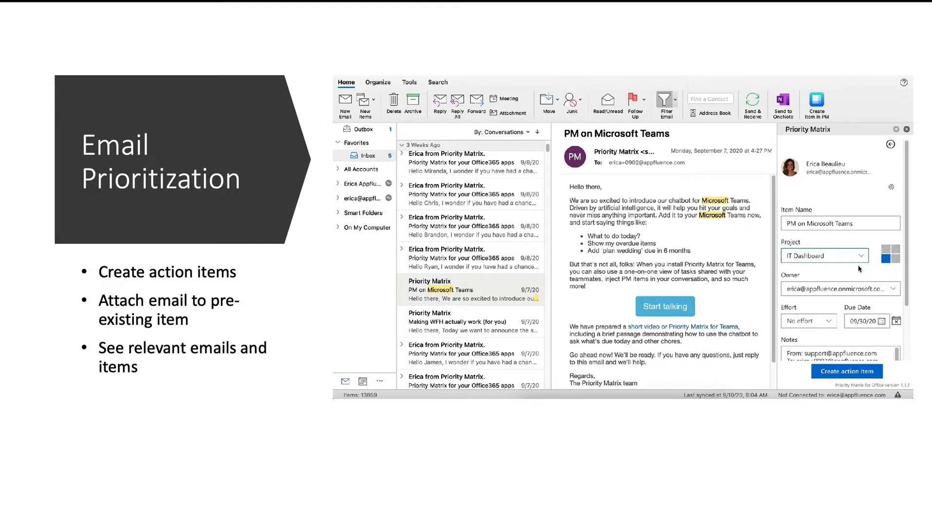
left_click(847, 371)
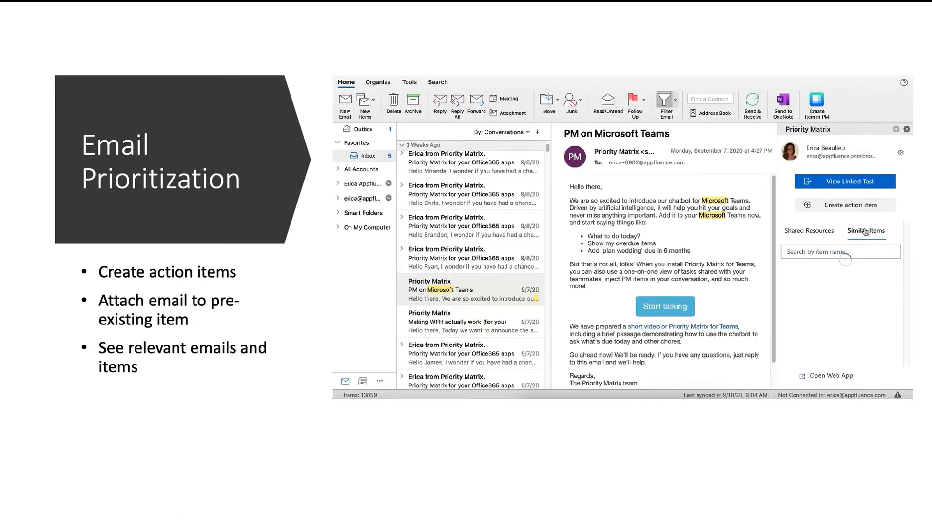
Attach the email to the similar existing 2020 reports item
left_click(866, 231)
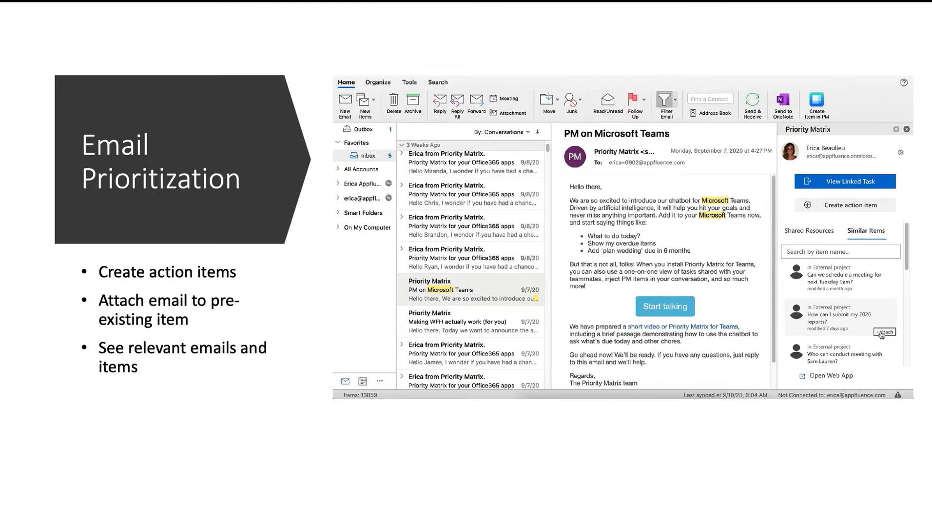
left_click(884, 331)
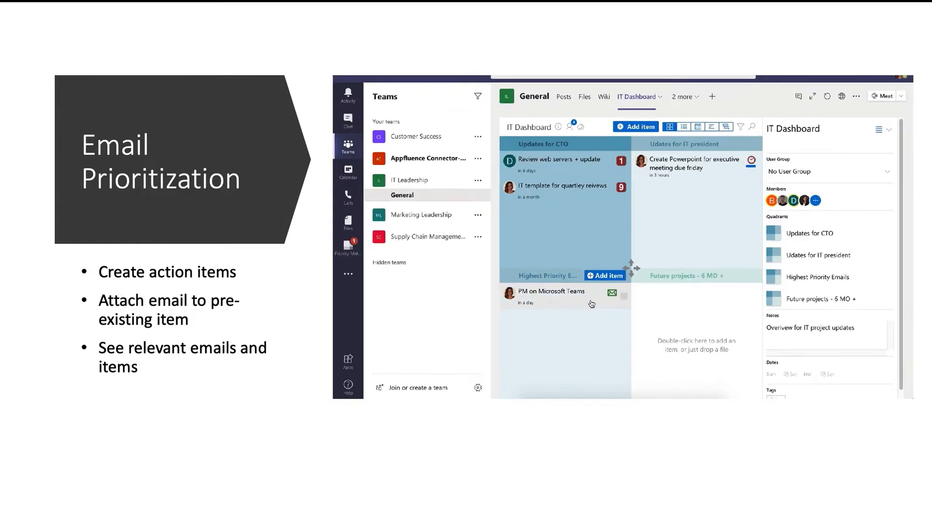
View the new PM on Microsoft Teams item on the IT Dashboard board in Teams
left_click(555, 295)
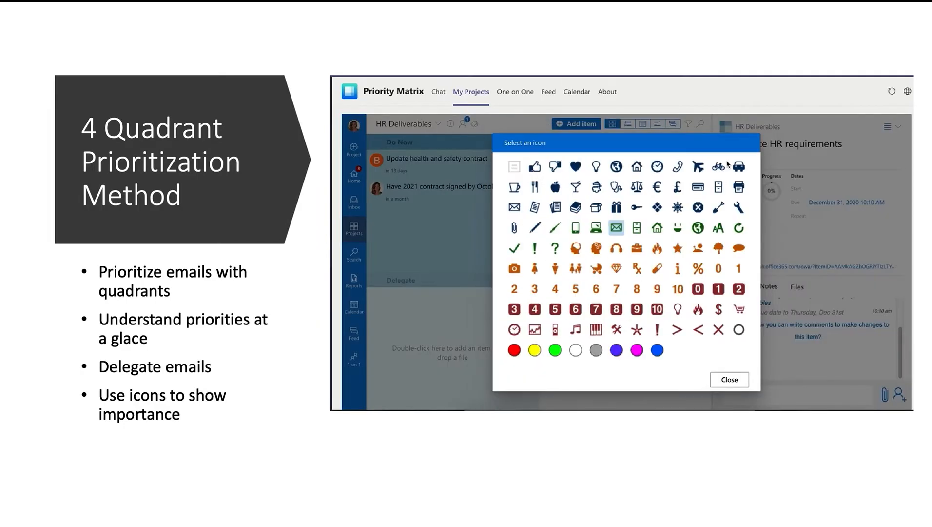
Give Update HR requirements a flame icon and browse the team list for a new owner
left_click(730, 379)
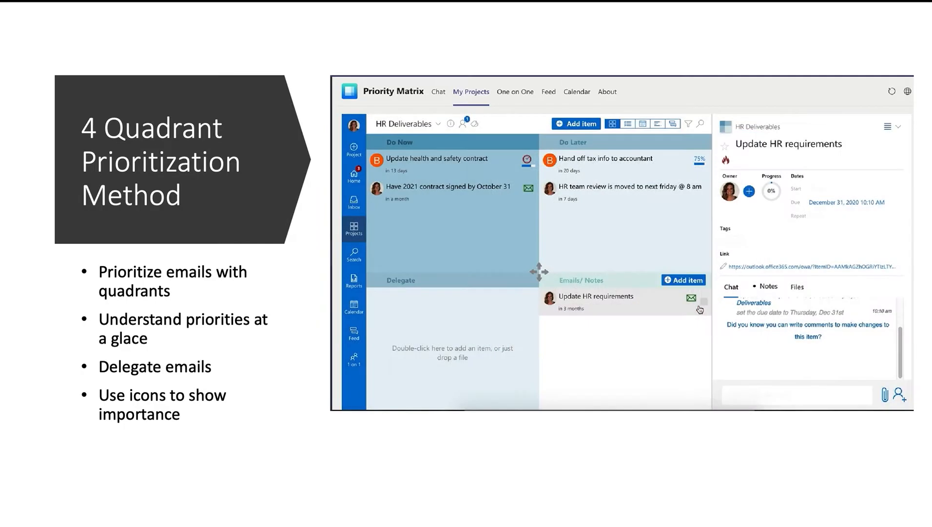
left_click(748, 191)
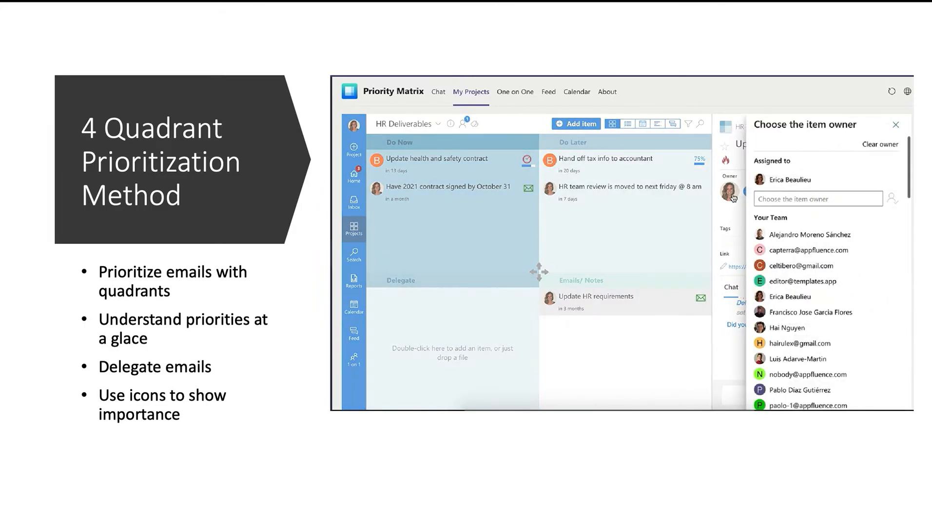
scroll("down", 3)
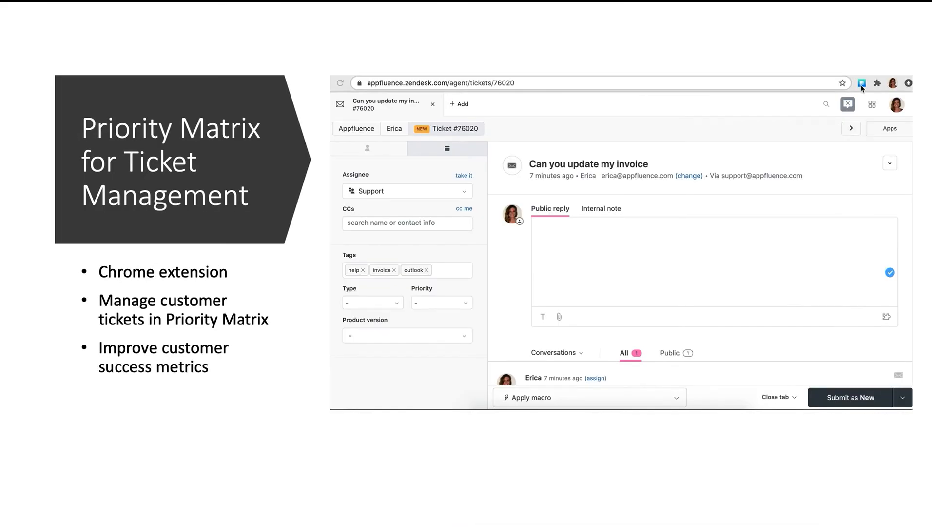
Send the invoice ticket to Customer Success Tickets due 10/16/2020 and view it in Priority Matrix
left_click(863, 82)
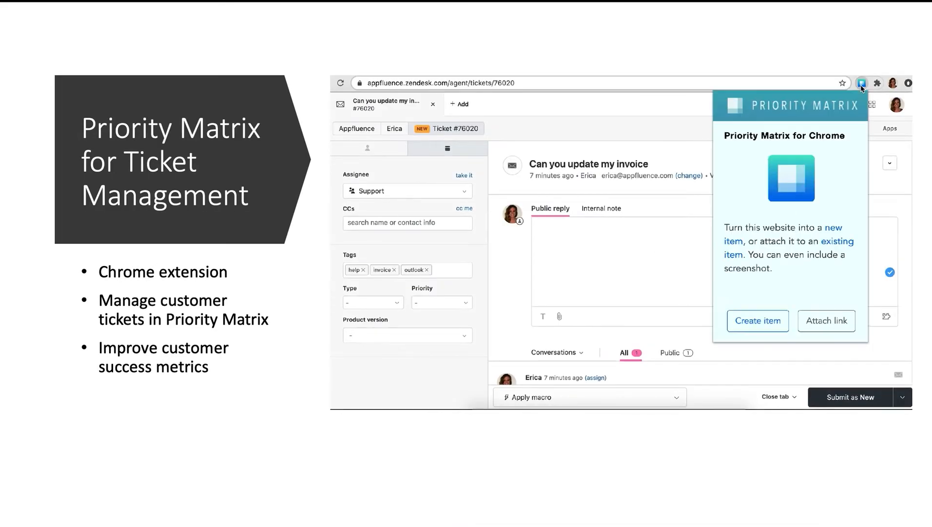
left_click(758, 321)
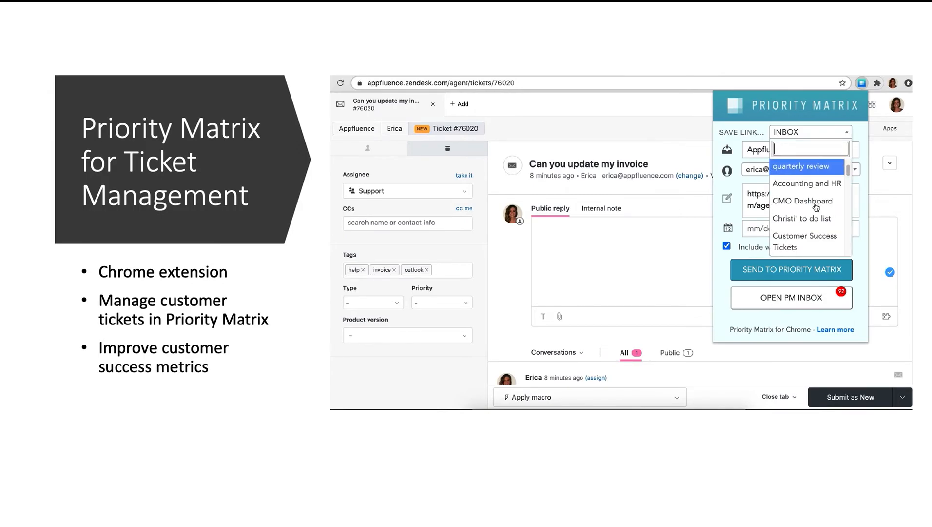
left_click(805, 236)
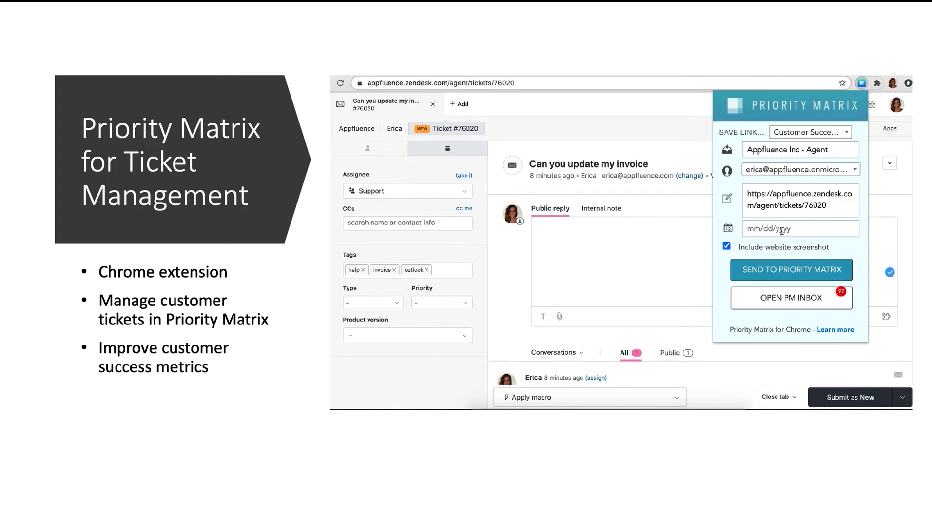
left_click(800, 229)
type("10/16/2020")
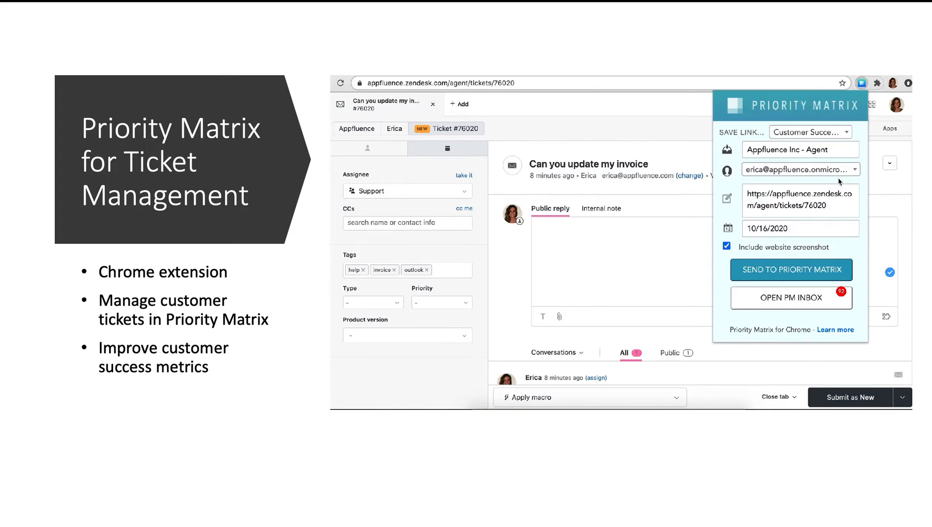
left_click(792, 269)
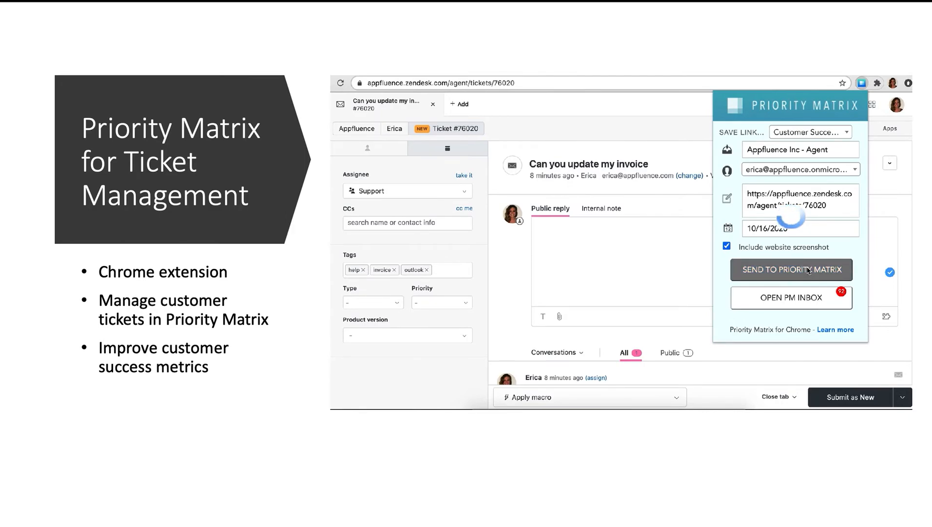
left_click(791, 270)
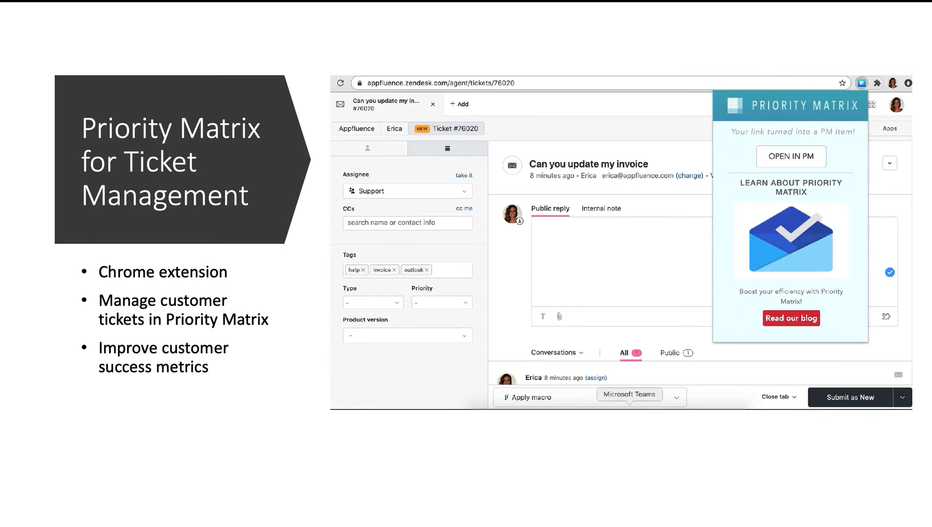
left_click(791, 157)
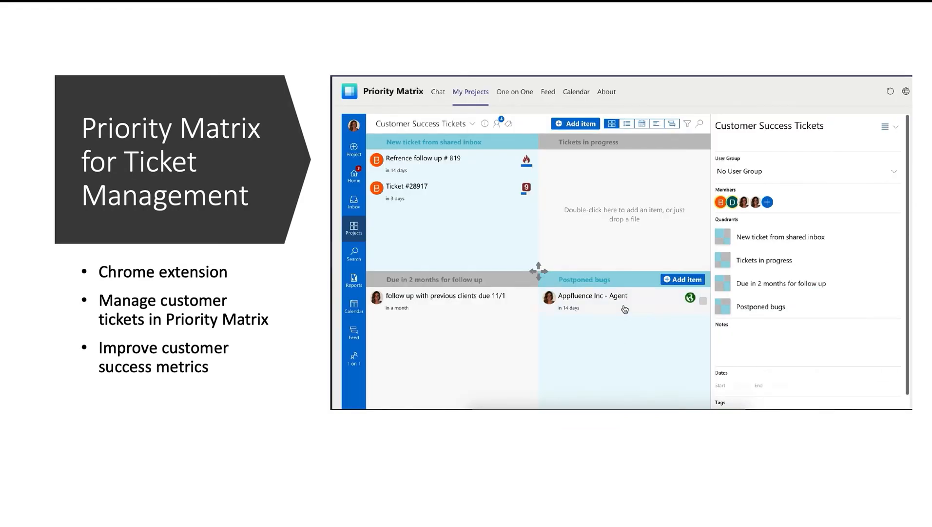